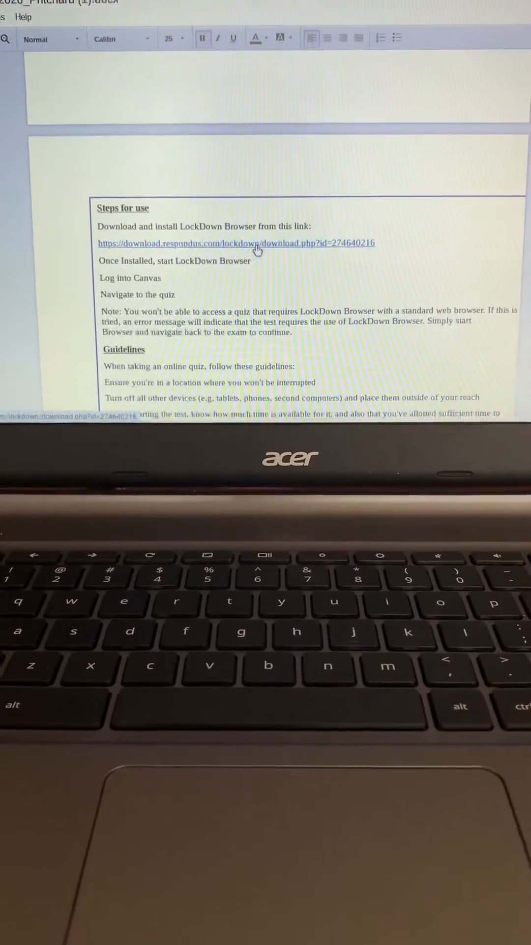
Follow the download.respondus.com link to the LockDown Browser Web Store page and choose Add to Chrome.
{"action": "left_click", "coordinate": [235, 243]}
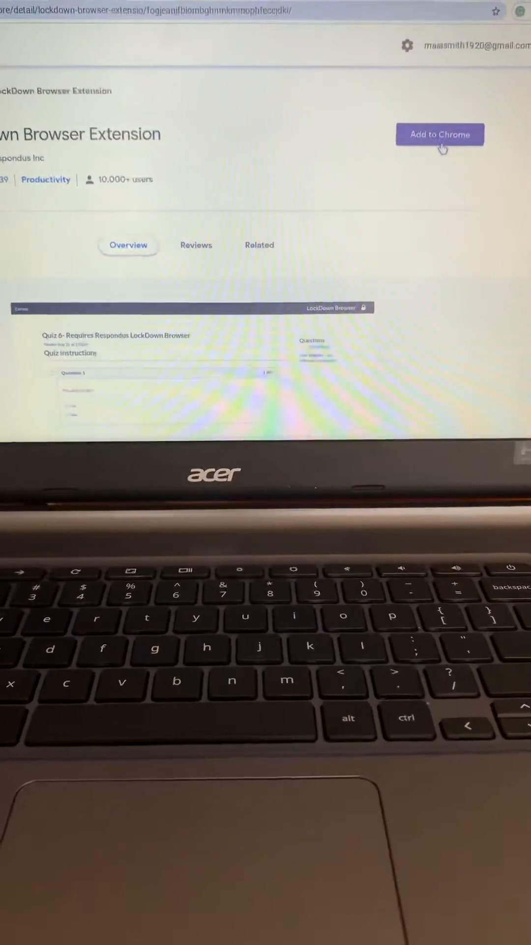
{"action": "left_click", "coordinate": [440, 134]}
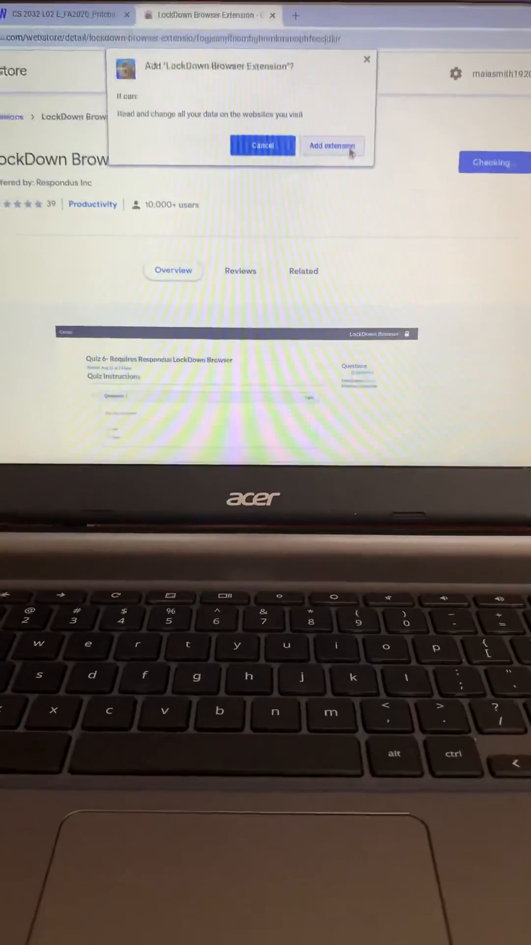
Confirm 'Add extension' so the LockDown Browser Extension installs into Chrome.
{"action": "left_click", "coordinate": [332, 146]}
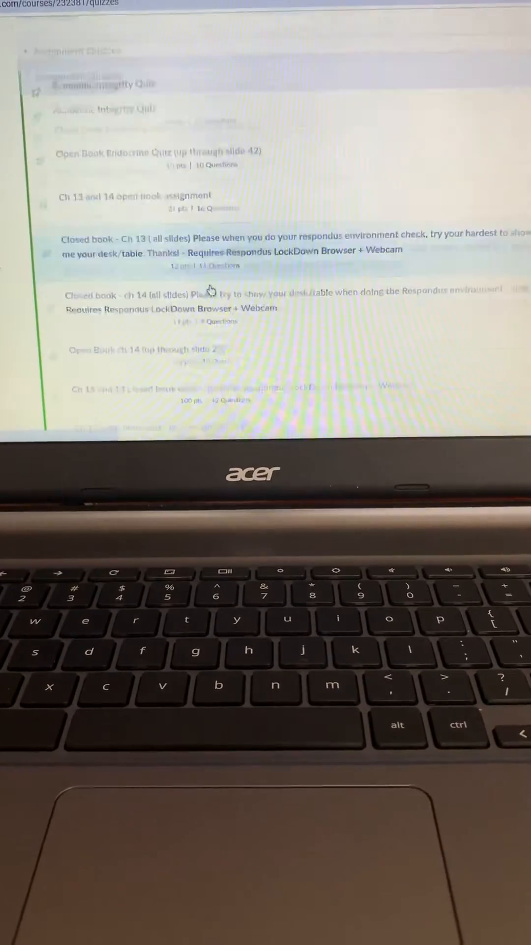
Scroll the 'Closed book over ch 17' quiz details down to the Resume Quiz button.
{"action": "scroll", "scroll_direction": "down", "scroll_amount": 3}
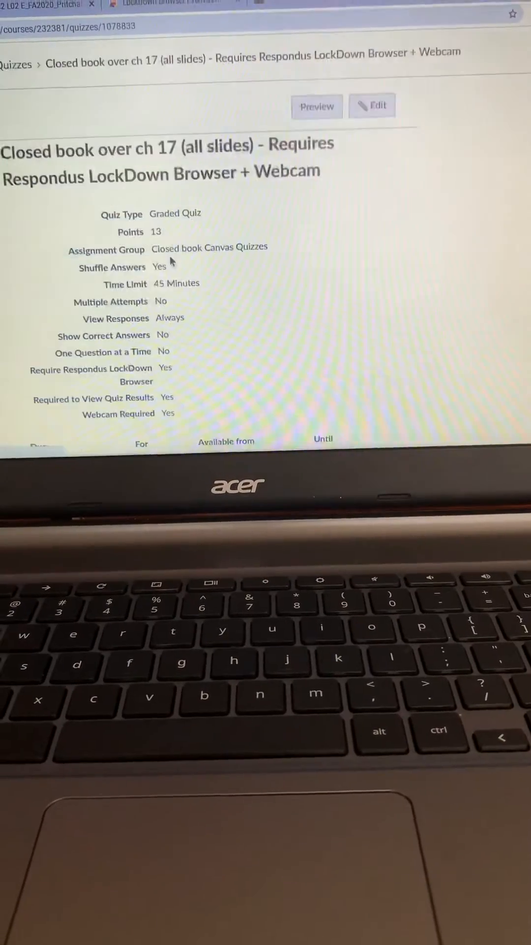
{"action": "scroll", "scroll_direction": "down", "scroll_amount": 3}
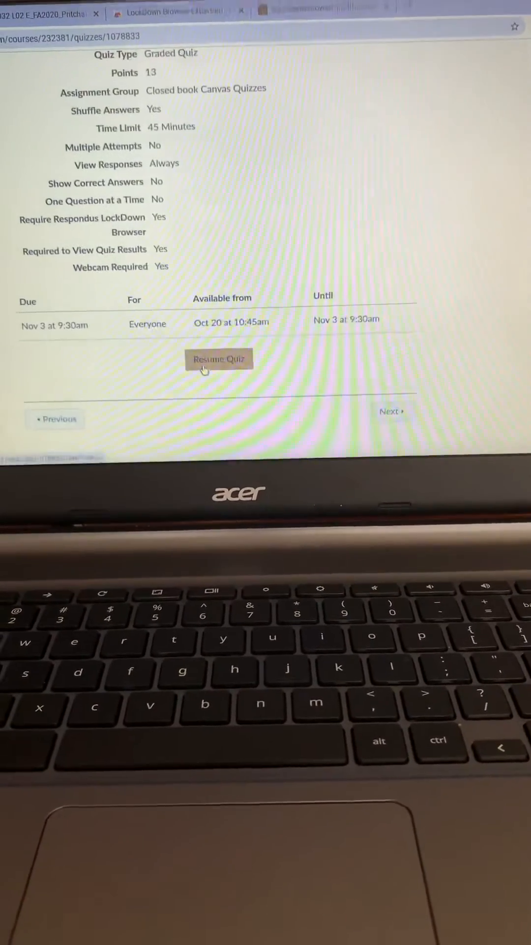